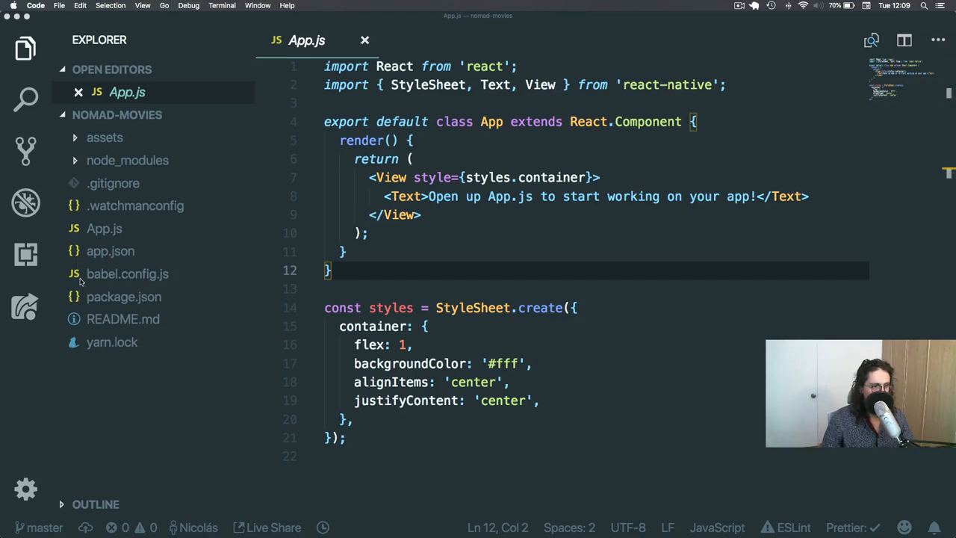
Show package.json's scripts and dependencies with the integrated terminal underneath
{"action": "left_click", "coordinate": [123, 295]}
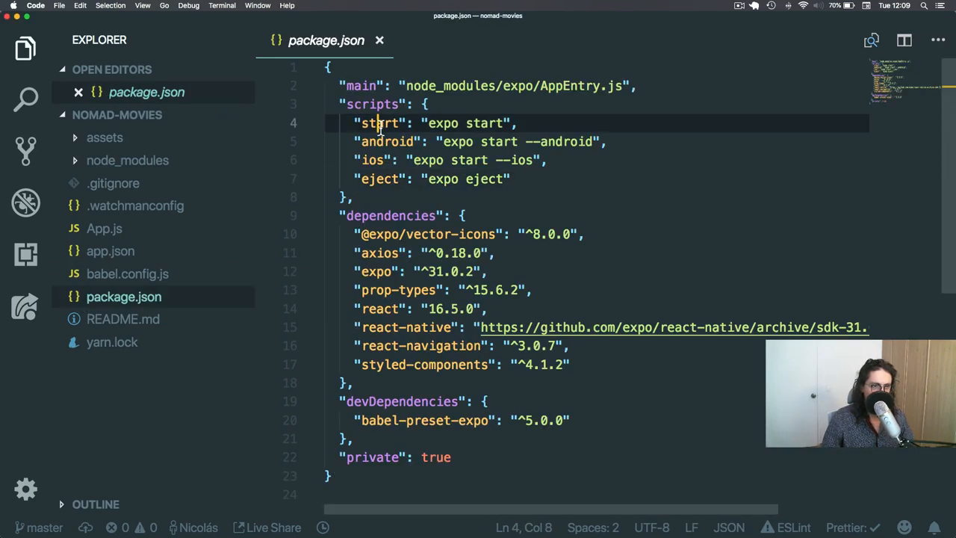
{"action": "double_click", "coordinate": [388, 142]}
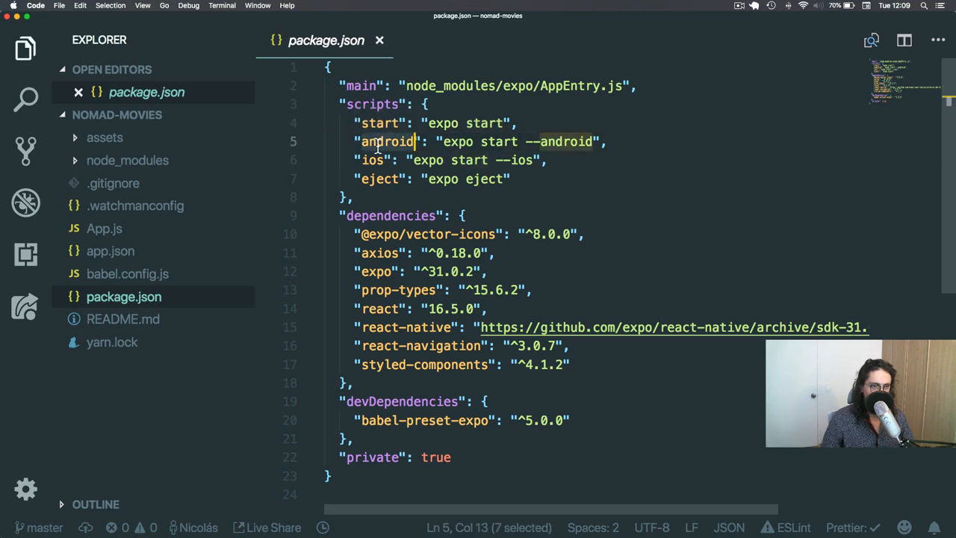
{"action": "left_click", "coordinate": [381, 179]}
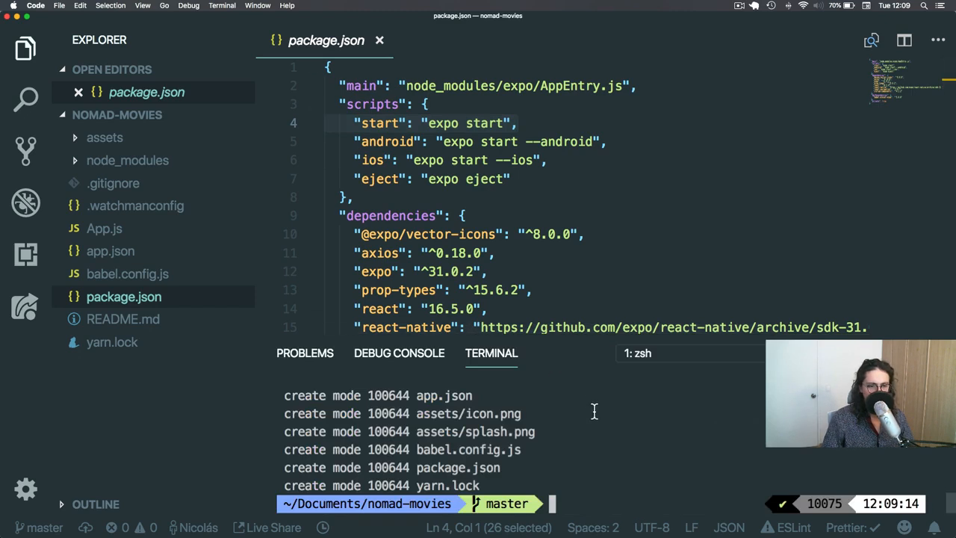
Clear the terminal and launch the project on the iOS simulator from Expo Developer Tools
{"action": "type", "text": "clear"}
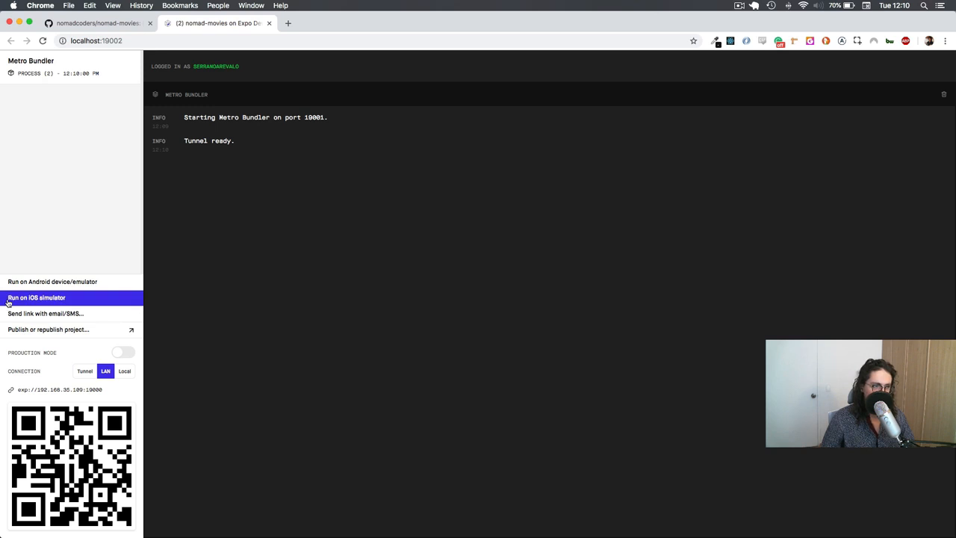
{"action": "left_click", "coordinate": [36, 297]}
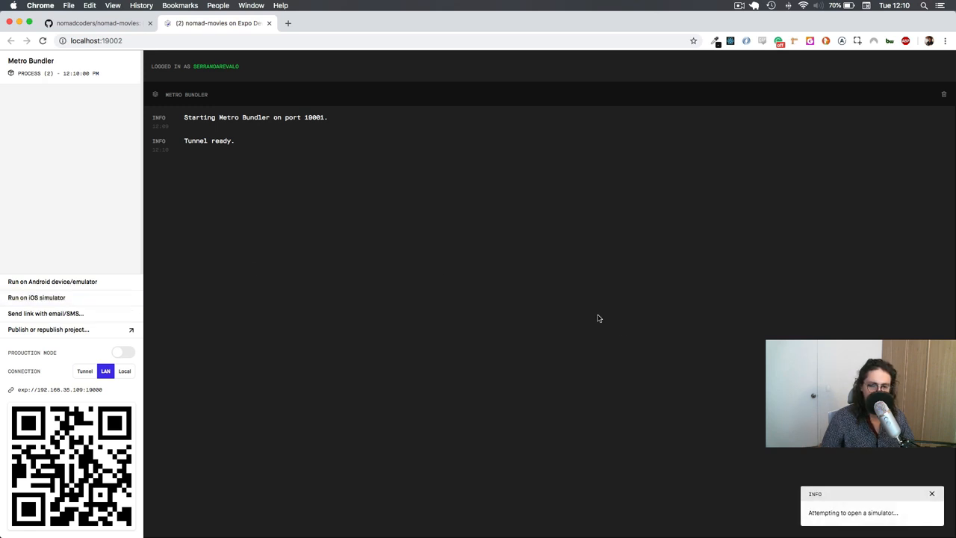
{"action": "left_click", "coordinate": [36, 297]}
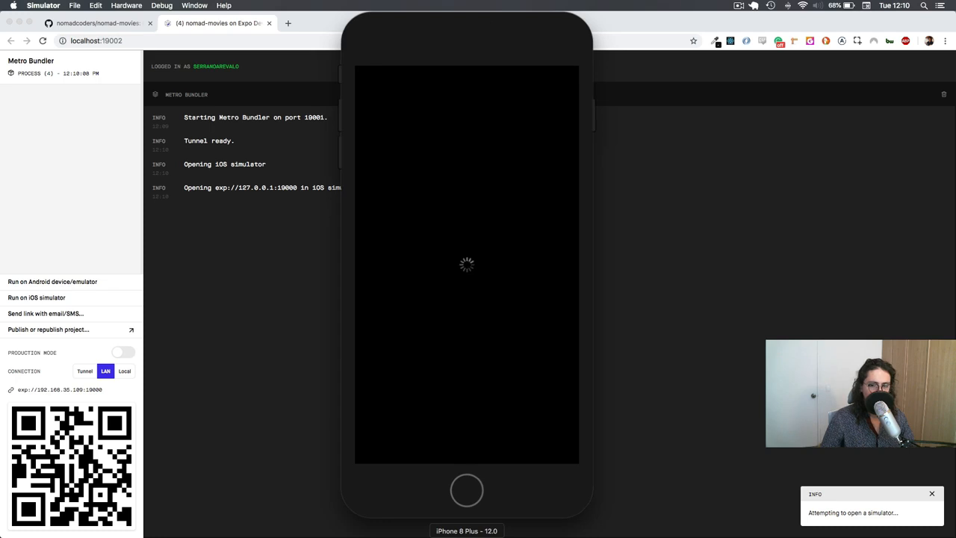
Wait for the JavaScript bundle to build and show the app's starter screen in the simulator
{"action": "left_click", "coordinate": [694, 395]}
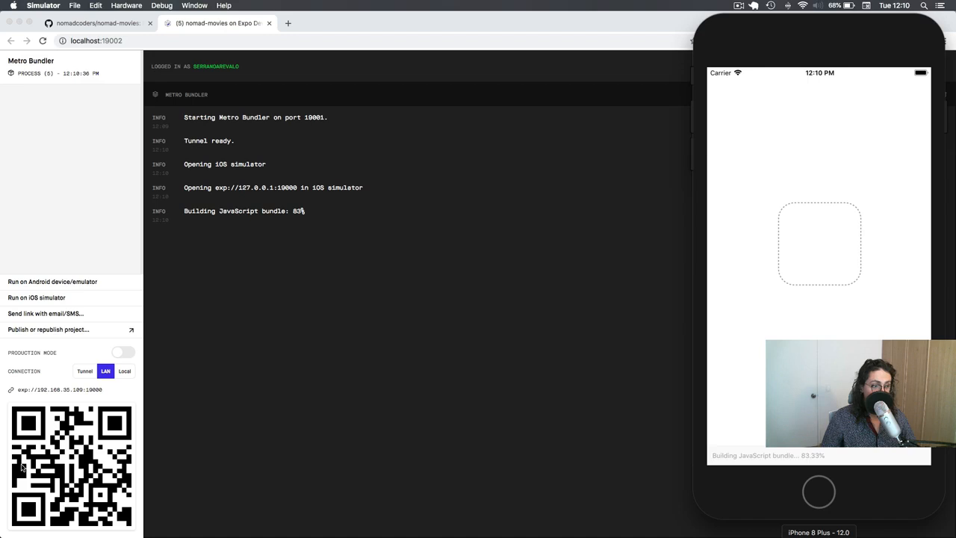
{"action": "mouse_move", "coordinate": [138, 434]}
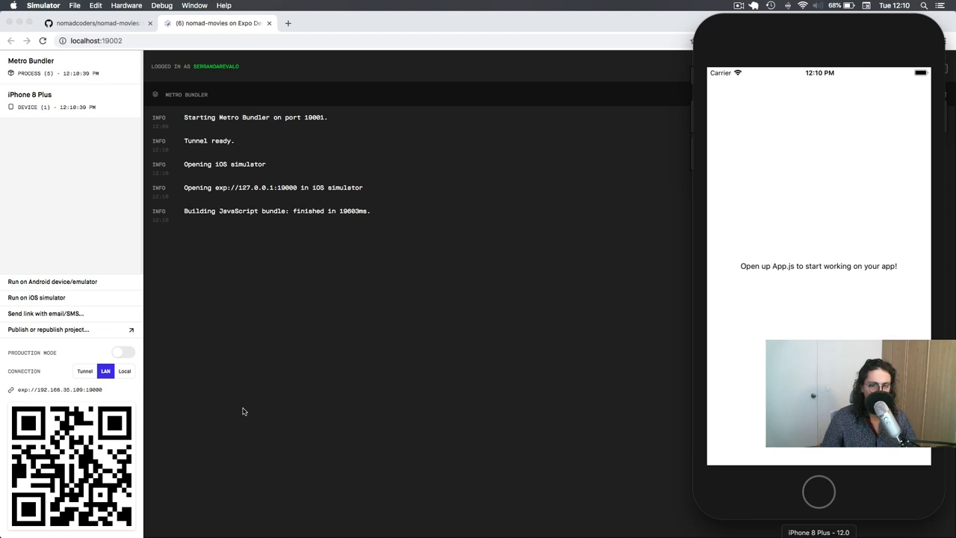
{"action": "mouse_move", "coordinate": [310, 401]}
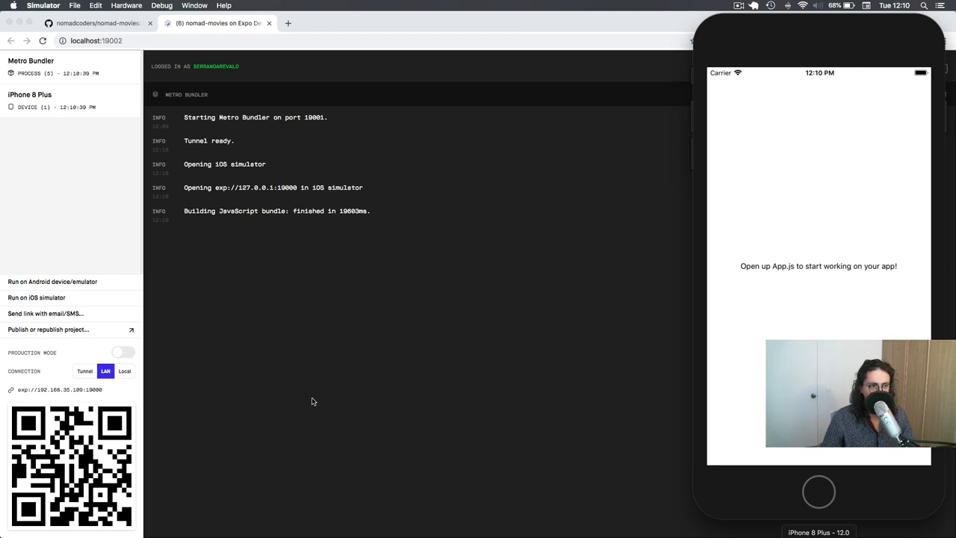
{"action": "mouse_move", "coordinate": [156, 346]}
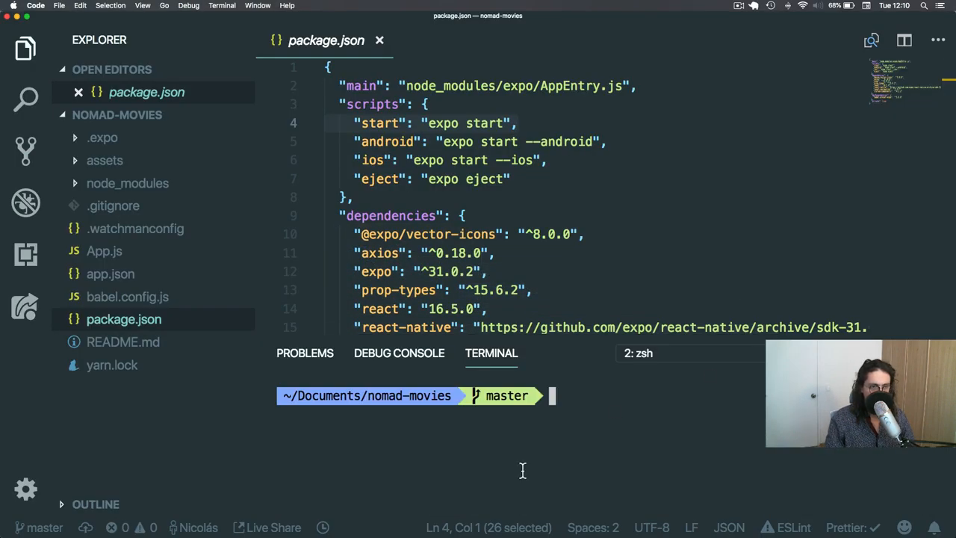
Run 'expo login' in the terminal, confirming the account is already logged in
{"action": "type", "text": "expo"}
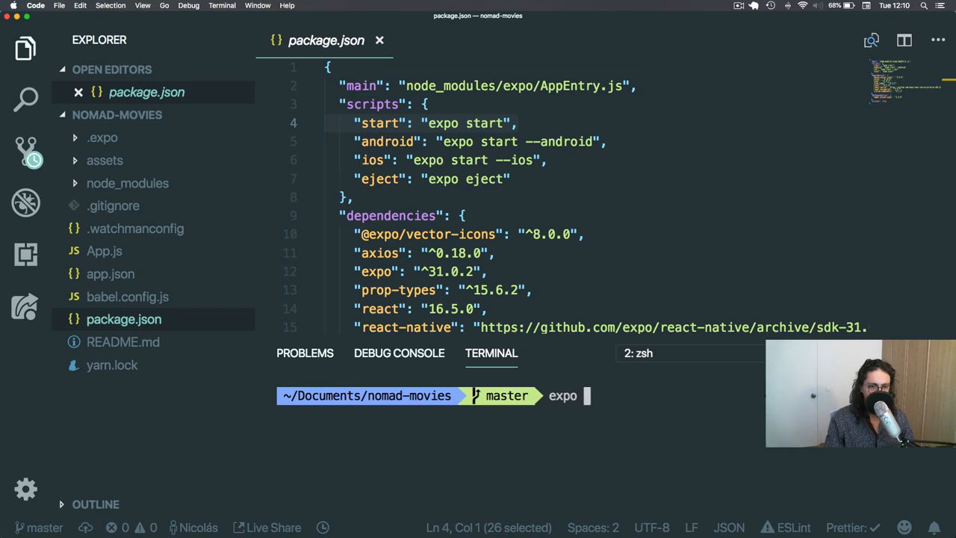
{"action": "type", "text": "login"}
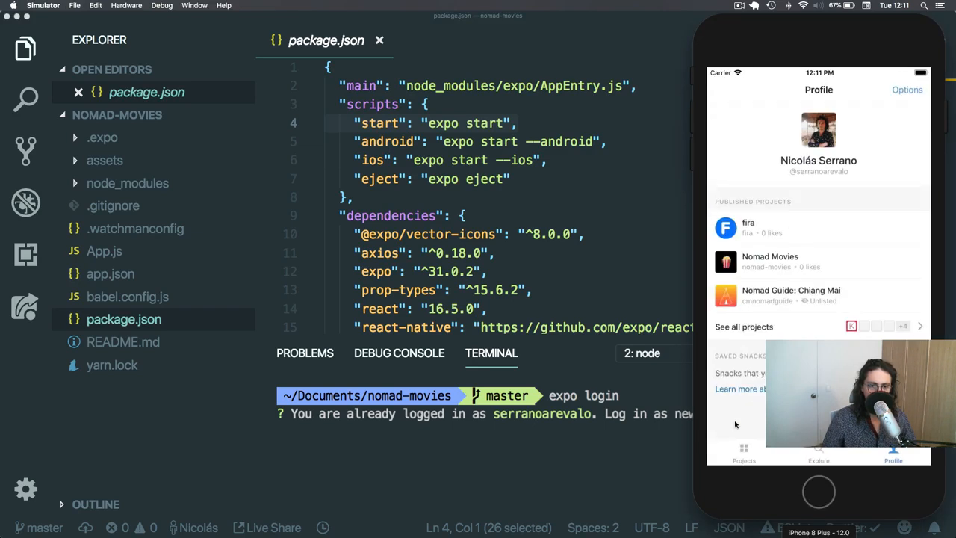
Browse the Expo client's Profile and Projects tabs, ending on the Projects list with nomad-movies
{"action": "left_click", "coordinate": [744, 451]}
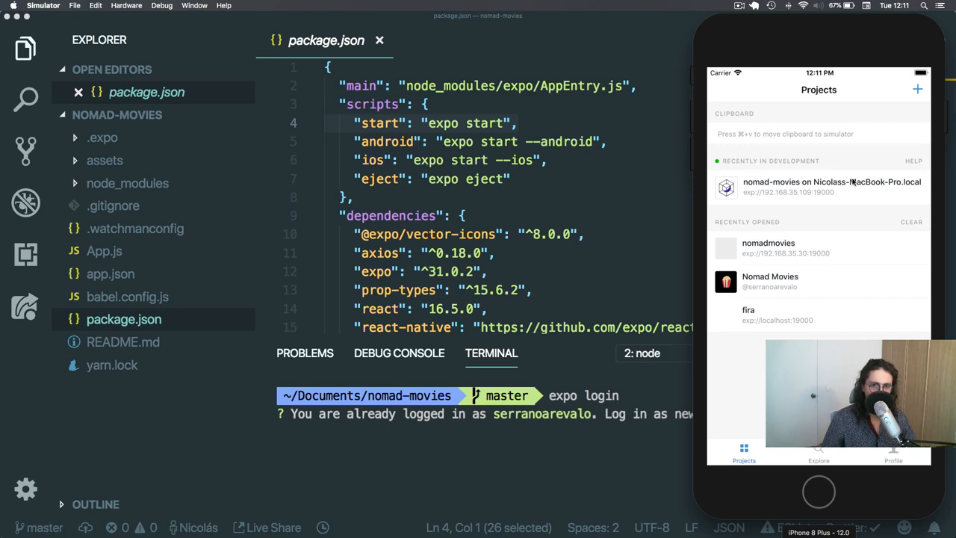
{"action": "mouse_move", "coordinate": [806, 277]}
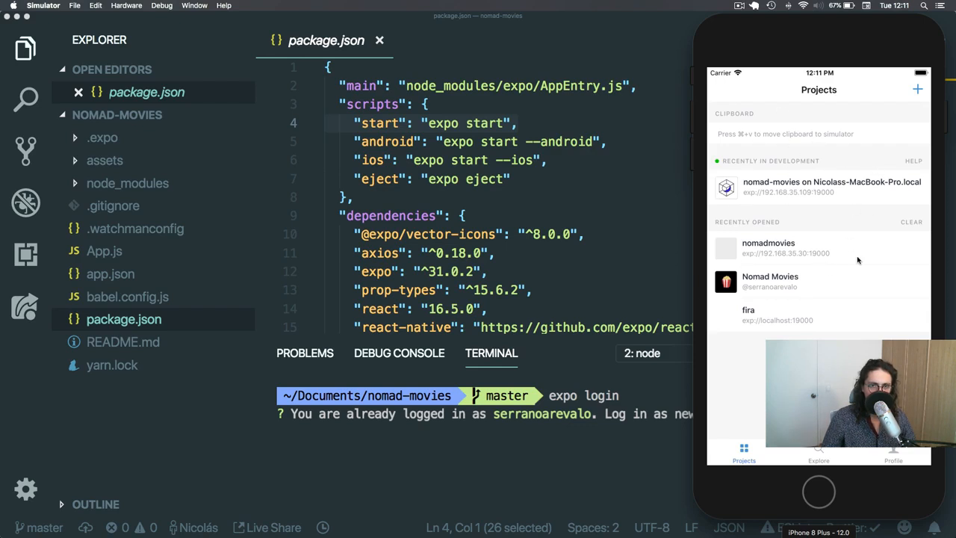
{"action": "left_click", "coordinate": [893, 451]}
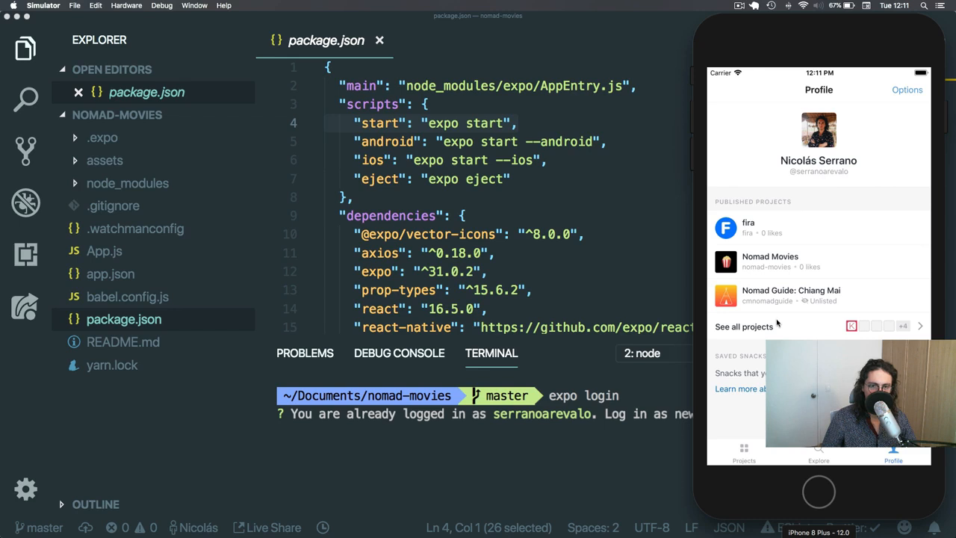
{"action": "left_click", "coordinate": [744, 454]}
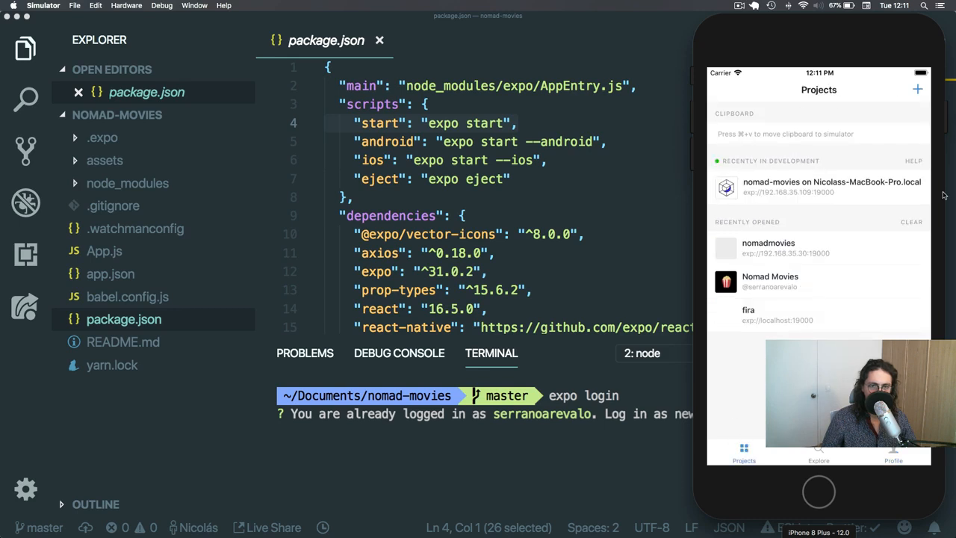
{"action": "mouse_move", "coordinate": [851, 239]}
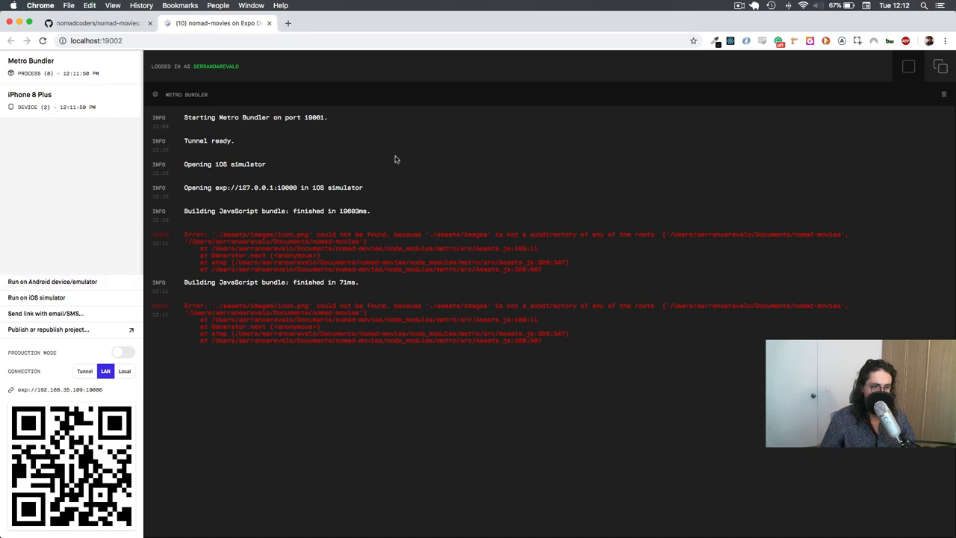
Switch to the browser to review the Metro Bundler log
{"action": "key", "text": "cmd+tab"}
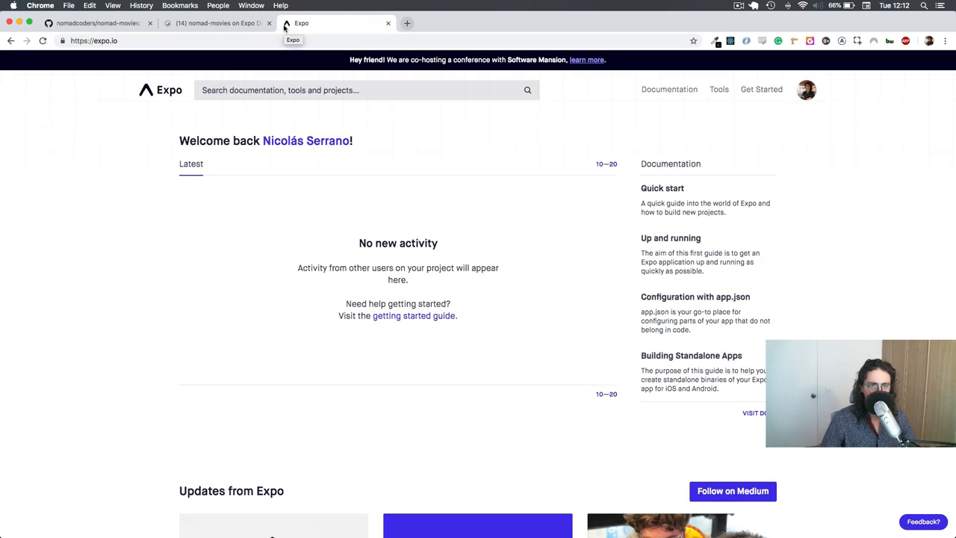
Visit expo.io signed out and scroll its 'The fastest way to build an app' homepage
{"action": "left_click", "coordinate": [92, 41]}
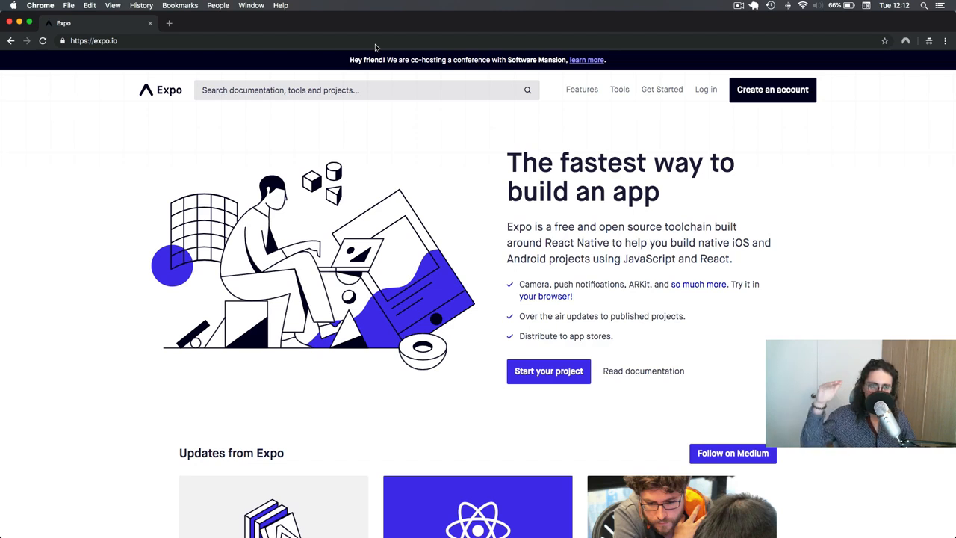
{"action": "scroll", "scroll_direction": "down", "scroll_amount": 3}
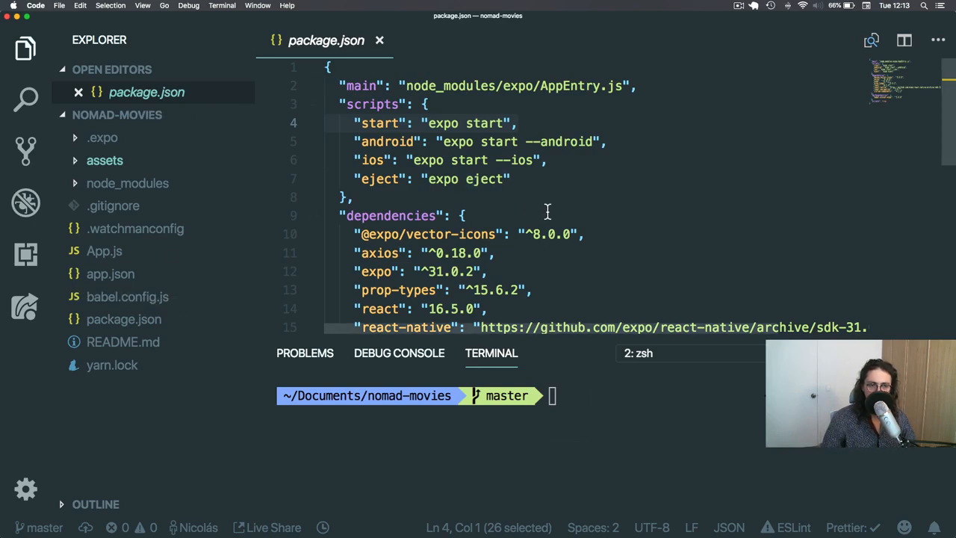
{"action": "mouse_move", "coordinate": [532, 233]}
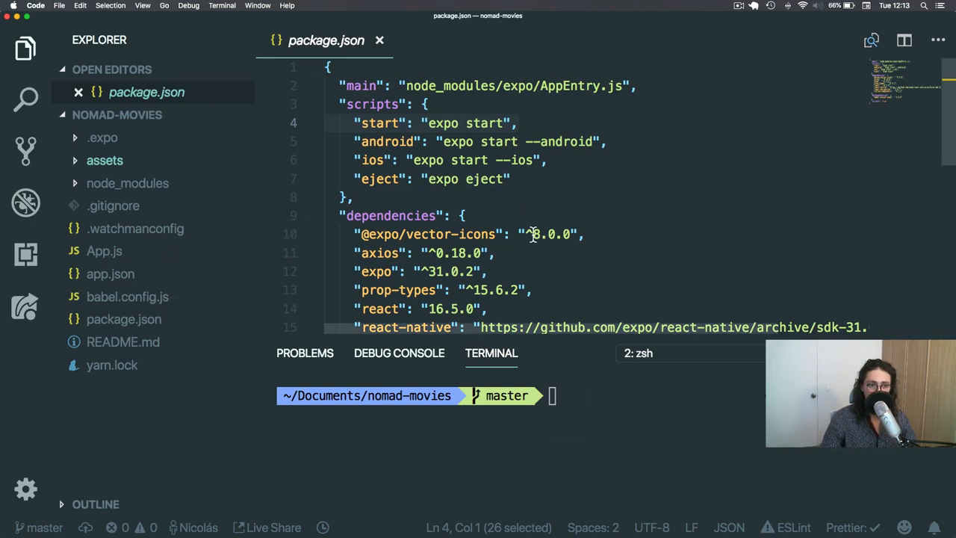
Return from package.json in VS Code to the signed-in Expo website
{"action": "key", "text": "F3"}
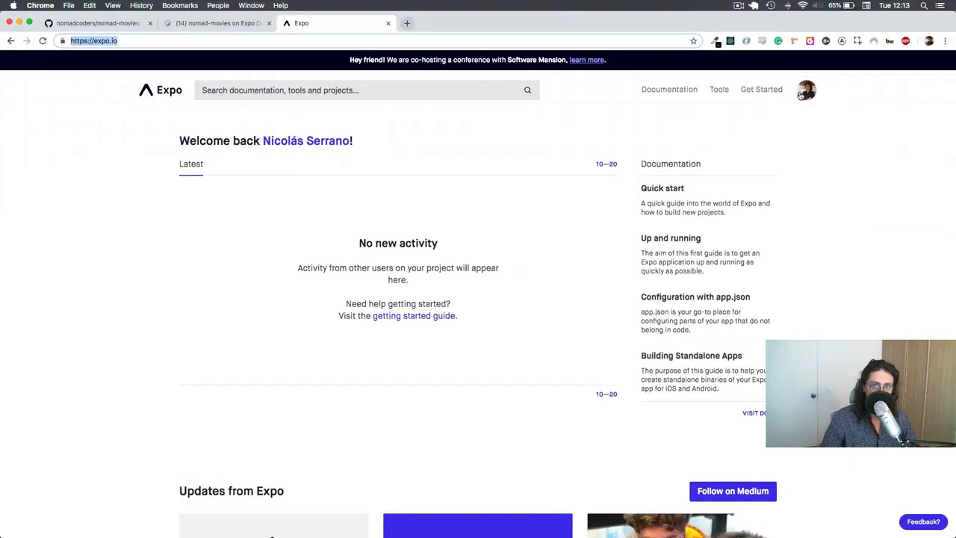
View the account's IPA/APK builds, listing nomad-movies-default and cmnomadguide-default builds
{"action": "left_click", "coordinate": [806, 90]}
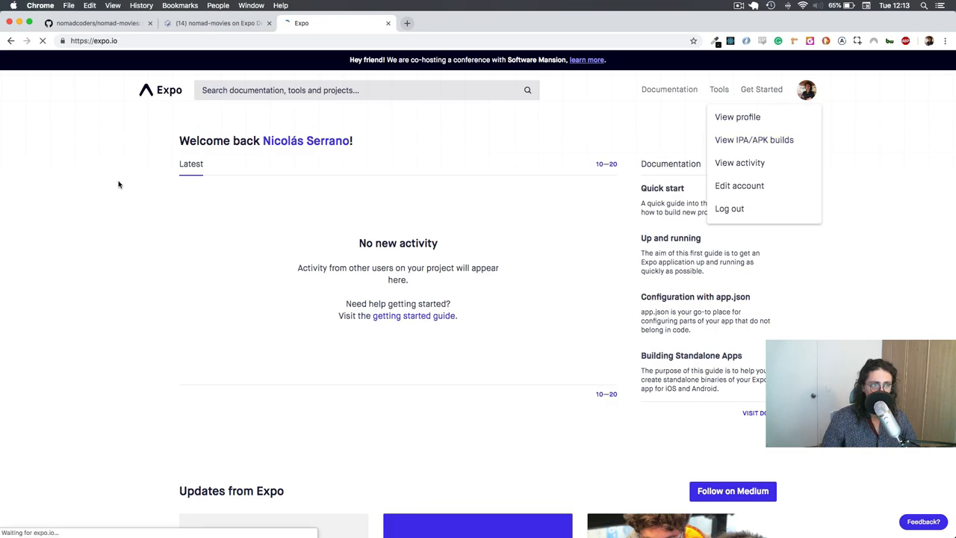
{"action": "left_click", "coordinate": [753, 140]}
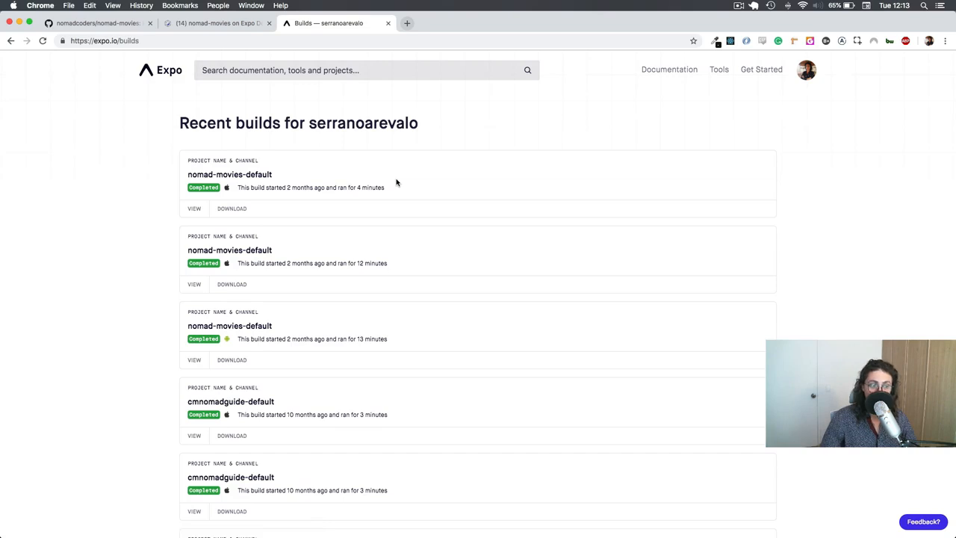
{"action": "mouse_move", "coordinate": [292, 266]}
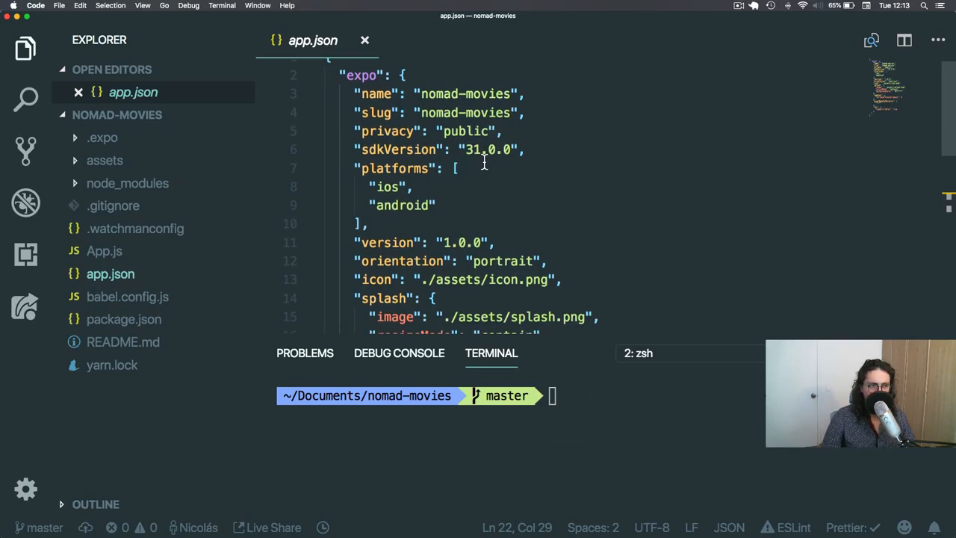
Review app.json's expo config and select the icon path line
{"action": "scroll", "scroll_direction": "down", "scroll_amount": 3}
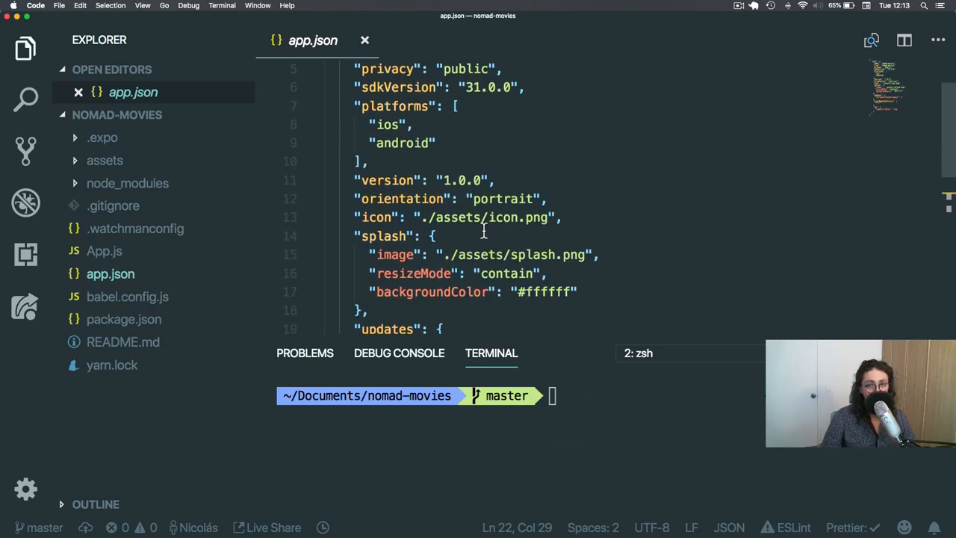
{"action": "mouse_move", "coordinate": [421, 221]}
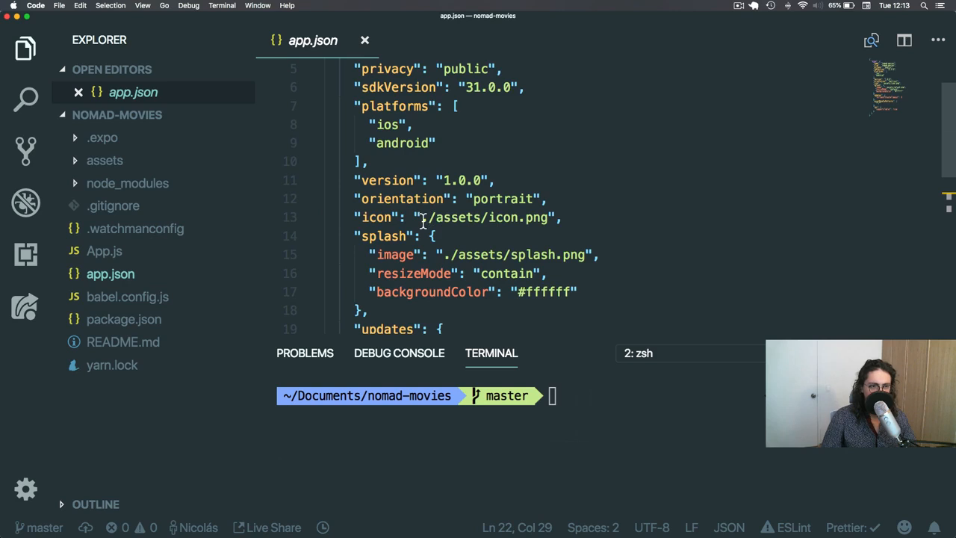
{"action": "triple_click", "coordinate": [460, 218]}
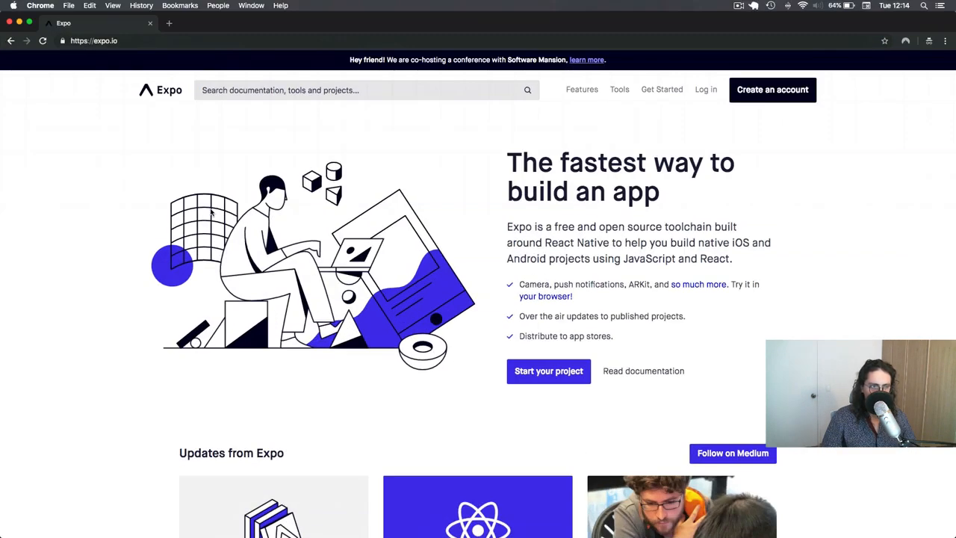
Scroll the expo.io homepage down to the Updates from Expo articles and SDK 31.0.0 announcement
{"action": "scroll", "scroll_direction": "down", "scroll_amount": 3}
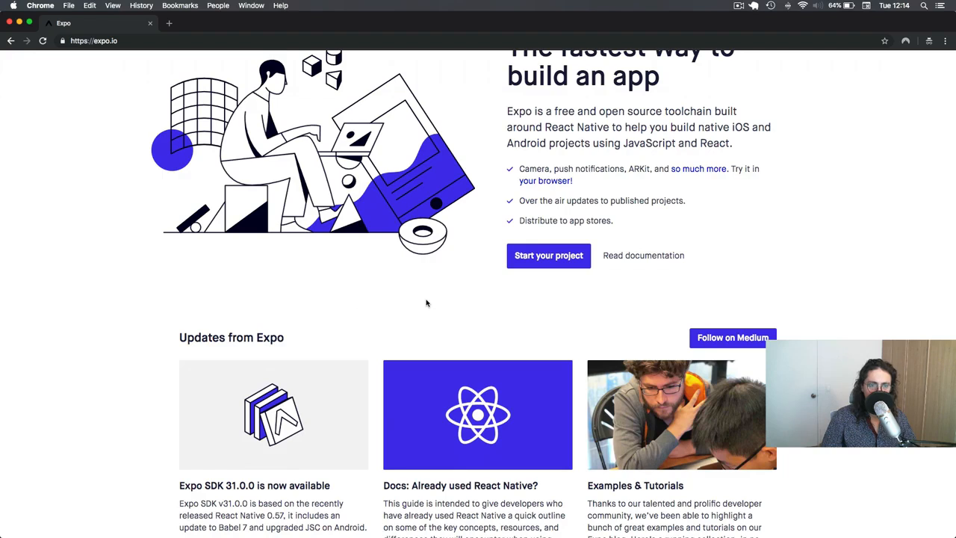
{"action": "mouse_move", "coordinate": [550, 200]}
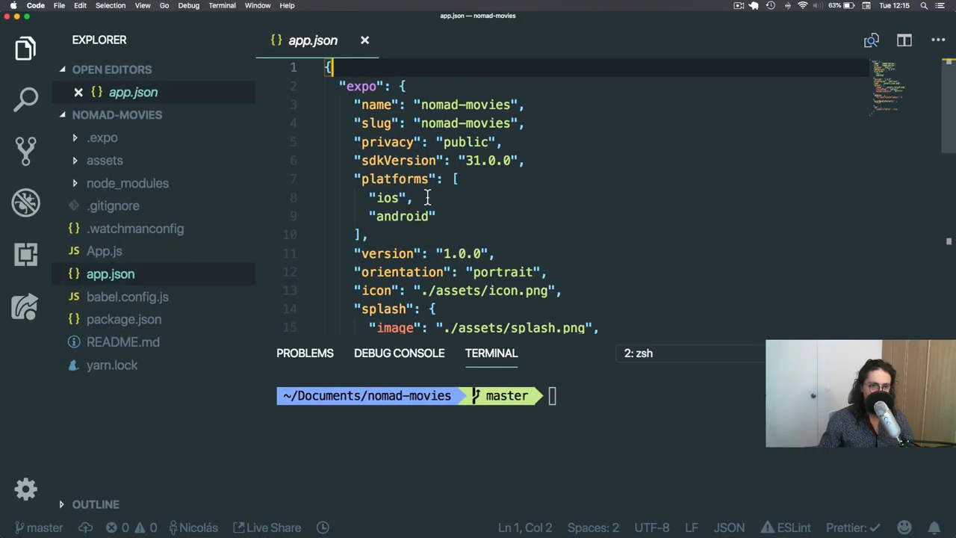
Bring Expo Developer Tools forward to show the send-link field, then return to VS Code
{"action": "key", "text": "F3"}
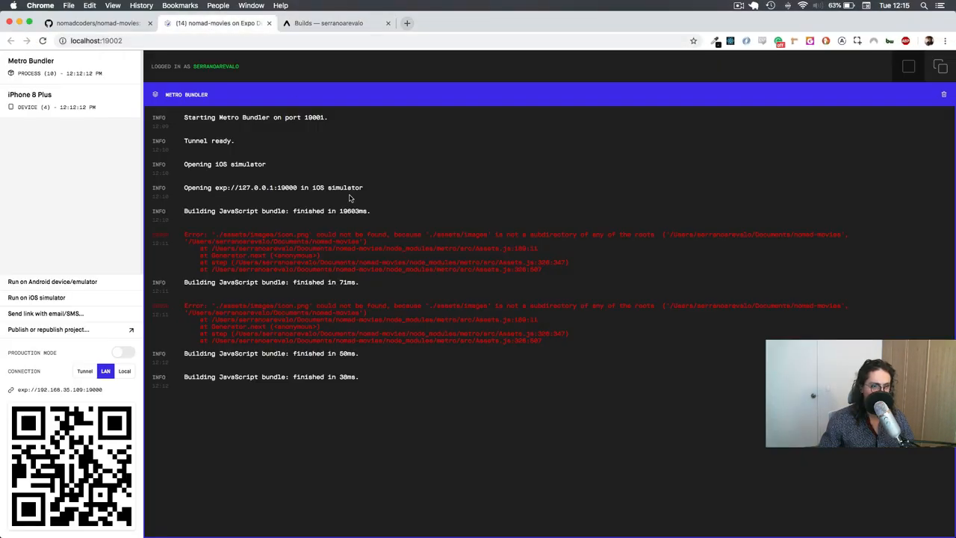
{"action": "mouse_move", "coordinate": [223, 171]}
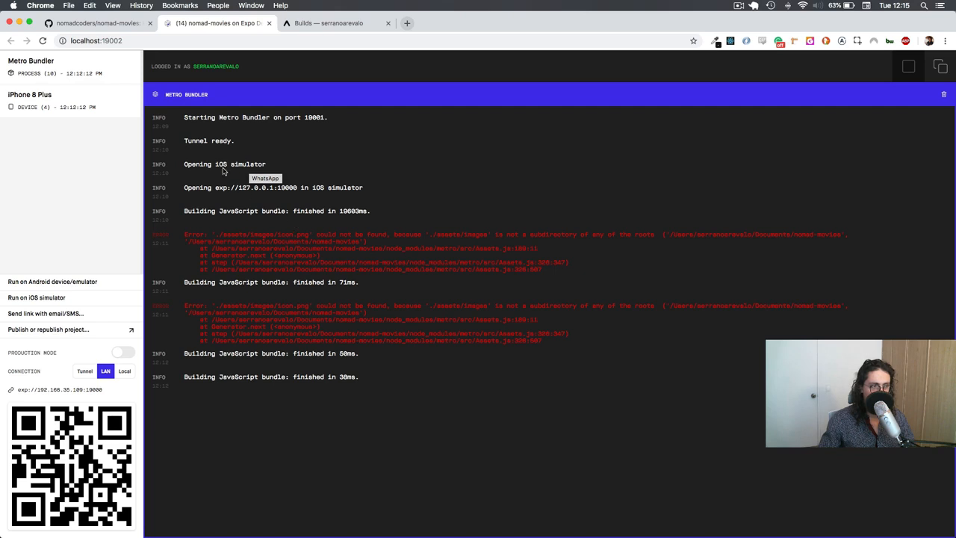
{"action": "mouse_move", "coordinate": [45, 330]}
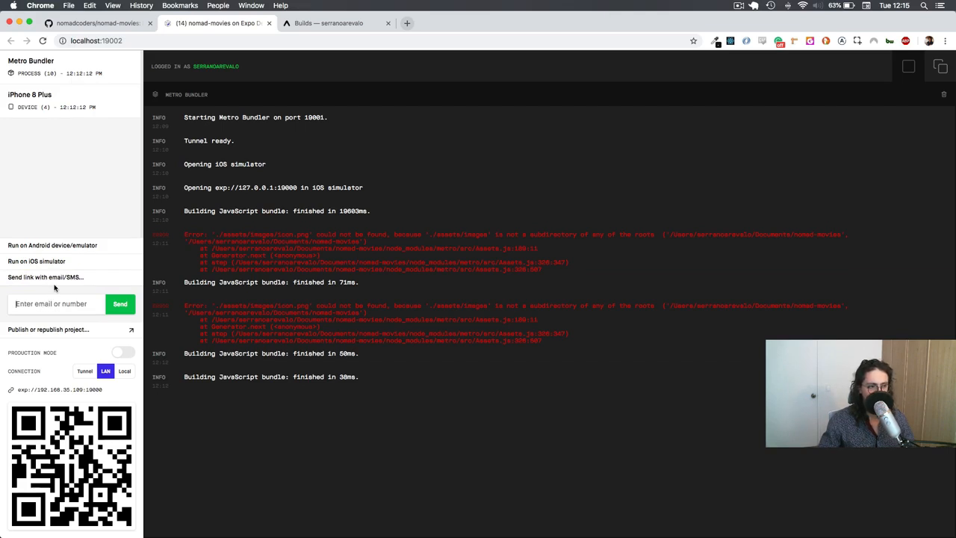
{"action": "key", "text": "cmd+tab"}
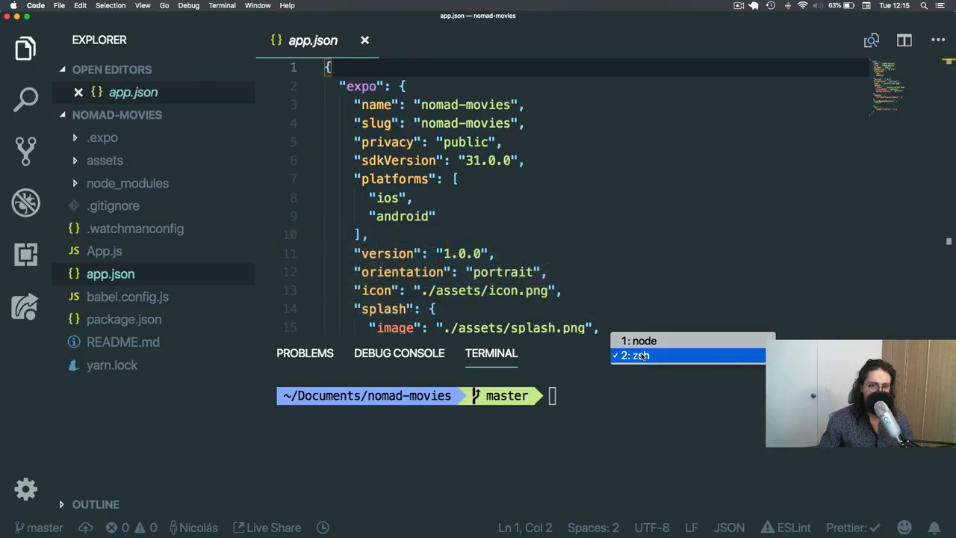
Switch the terminal to the 1: node session showing yarn start running expo start, scrolling its output
{"action": "left_click", "coordinate": [642, 341]}
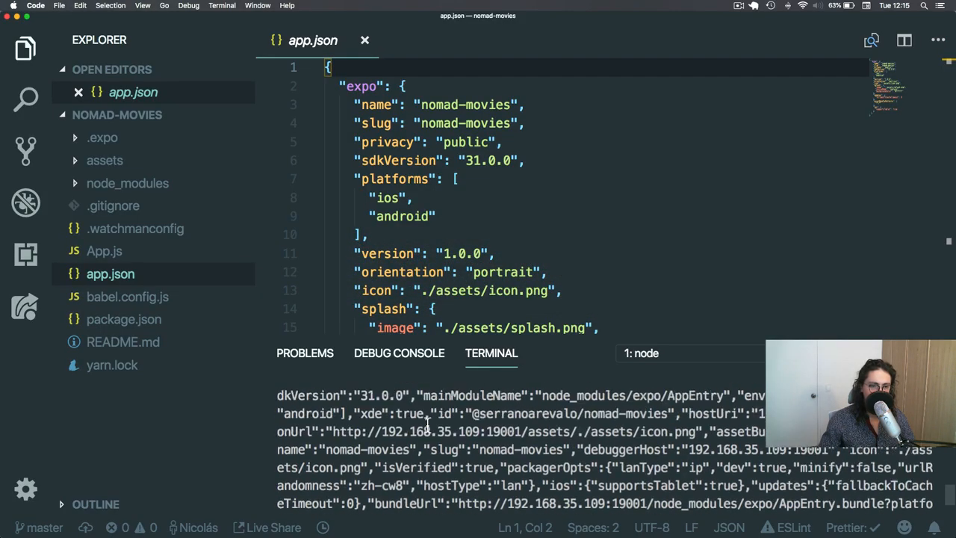
{"action": "scroll", "scroll_direction": "down", "scroll_amount": 3}
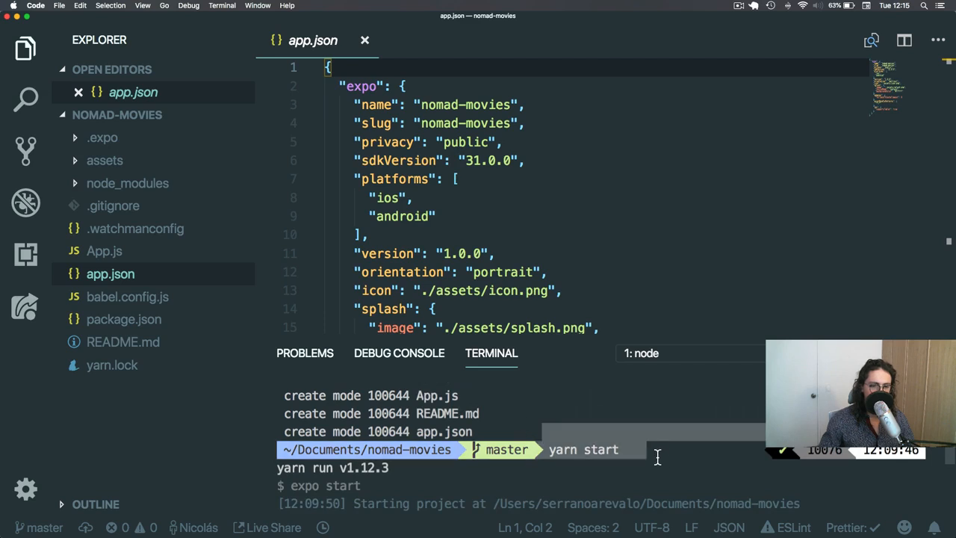
{"action": "scroll", "scroll_direction": "down", "scroll_amount": 3}
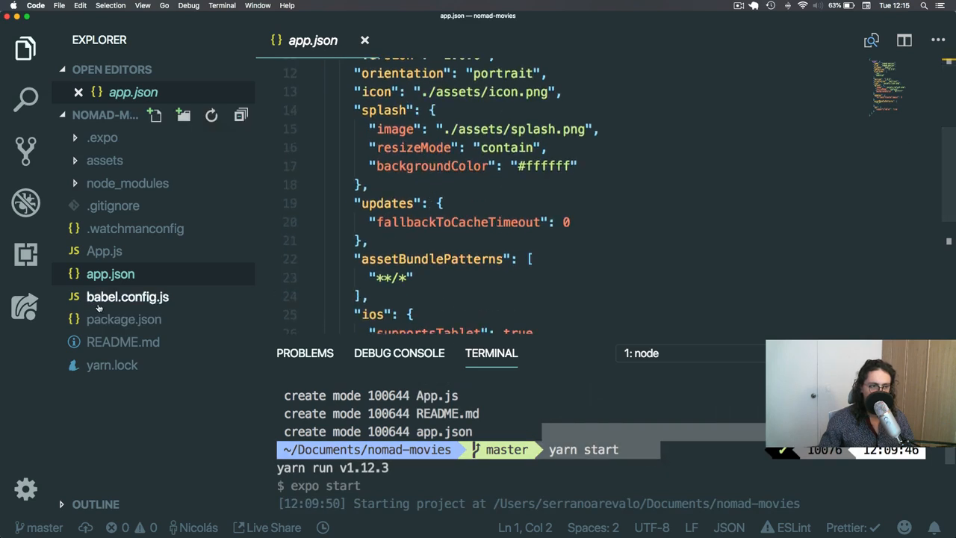
{"action": "left_click", "coordinate": [123, 320]}
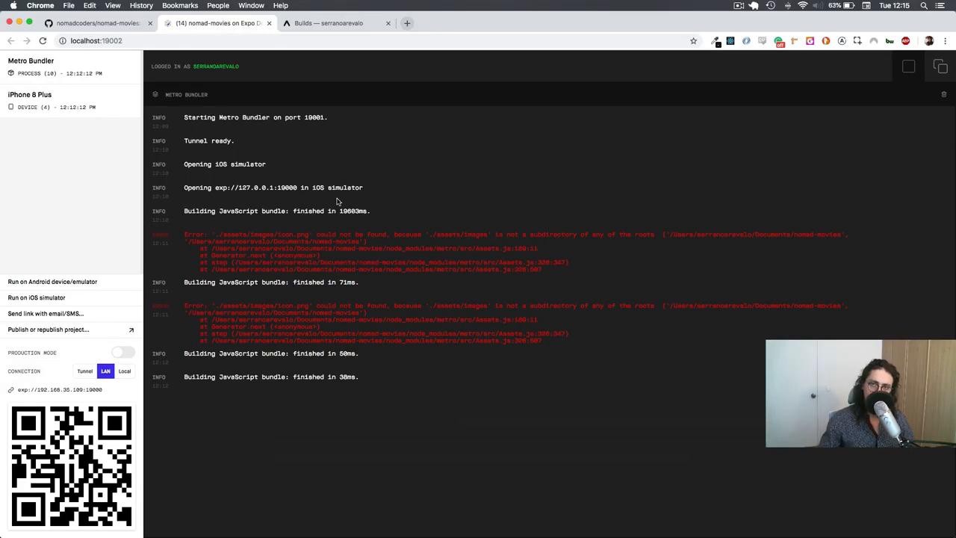
{"action": "mouse_move", "coordinate": [347, 168]}
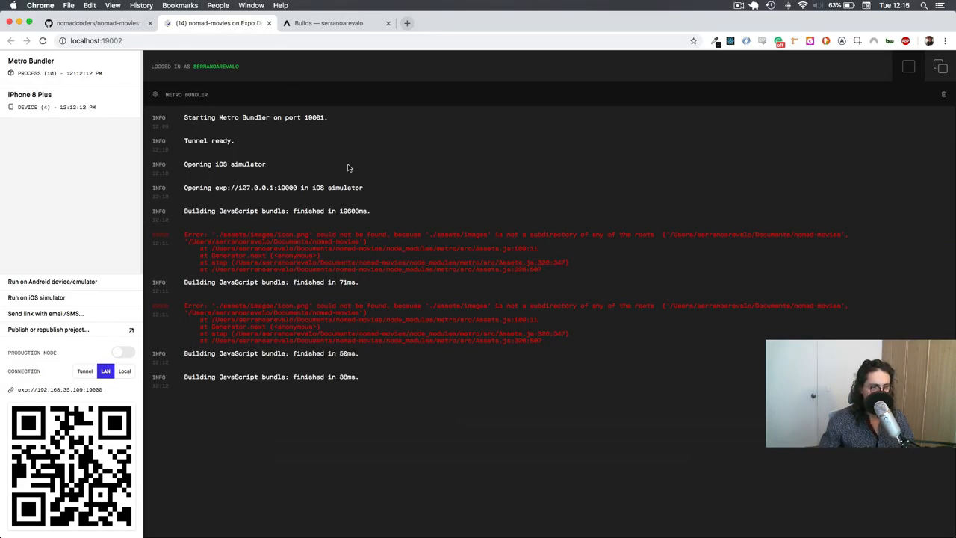